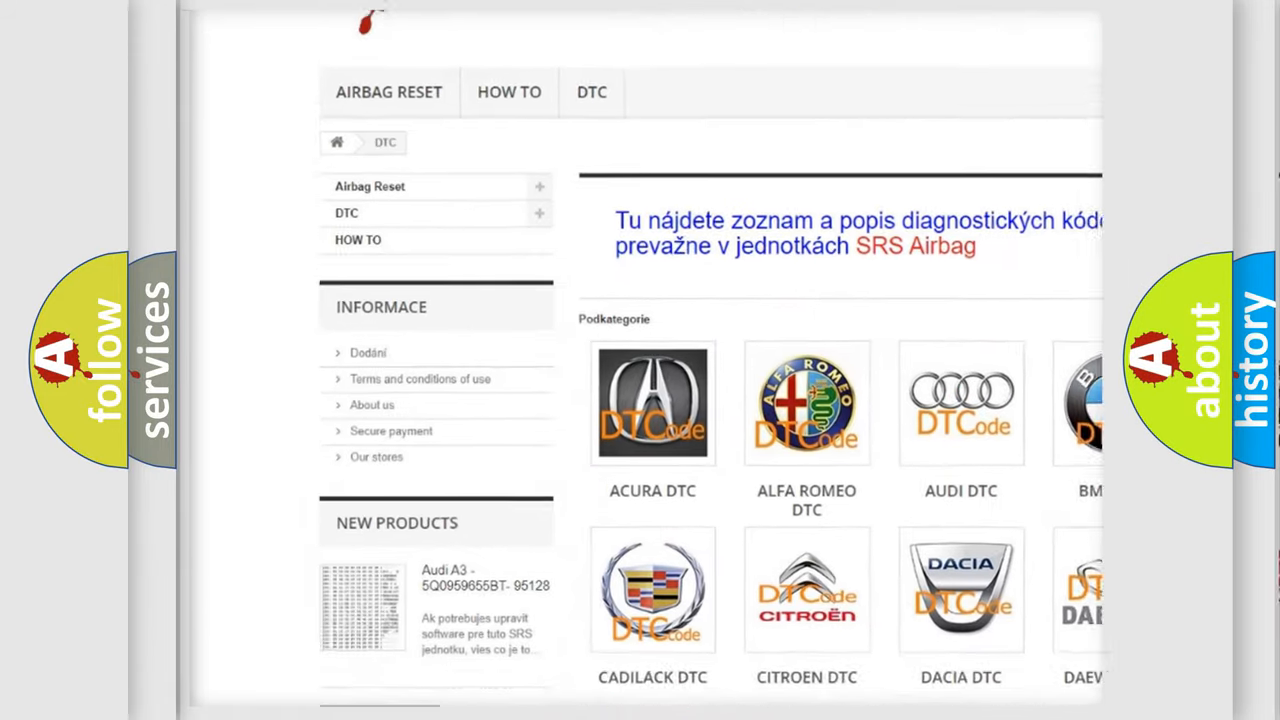
scroll(down, 3)
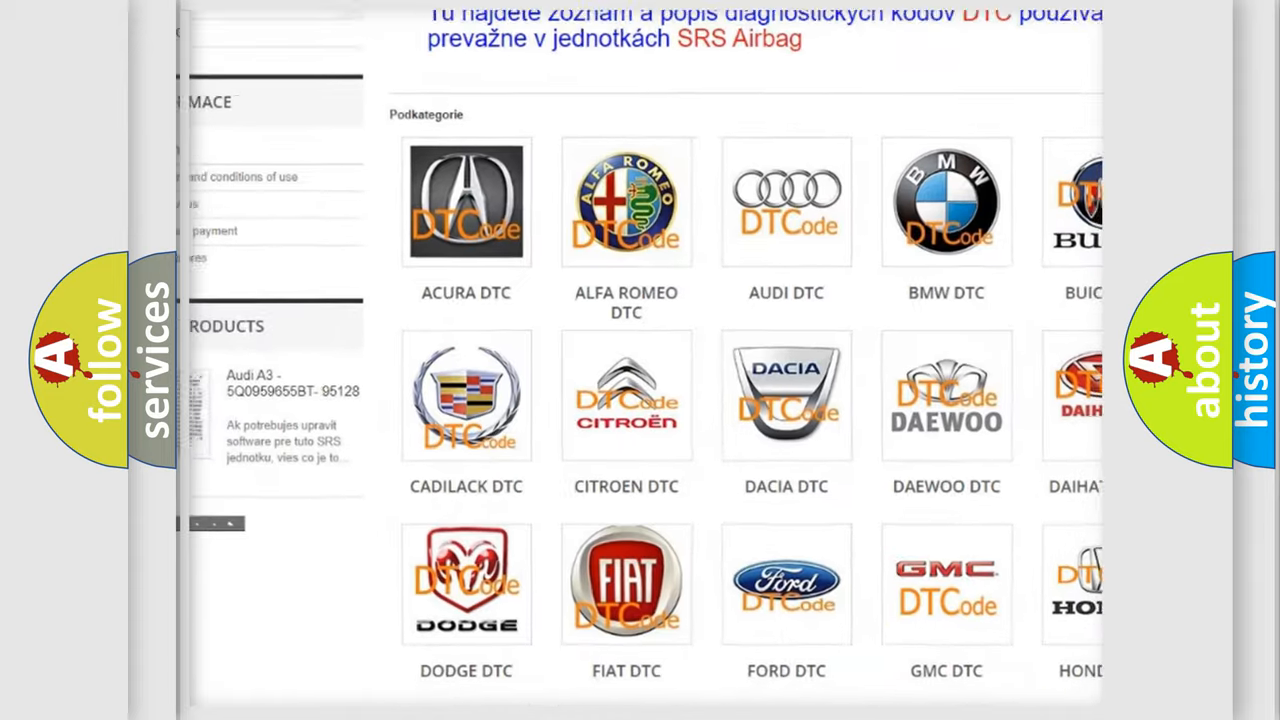
scroll(up, 3)
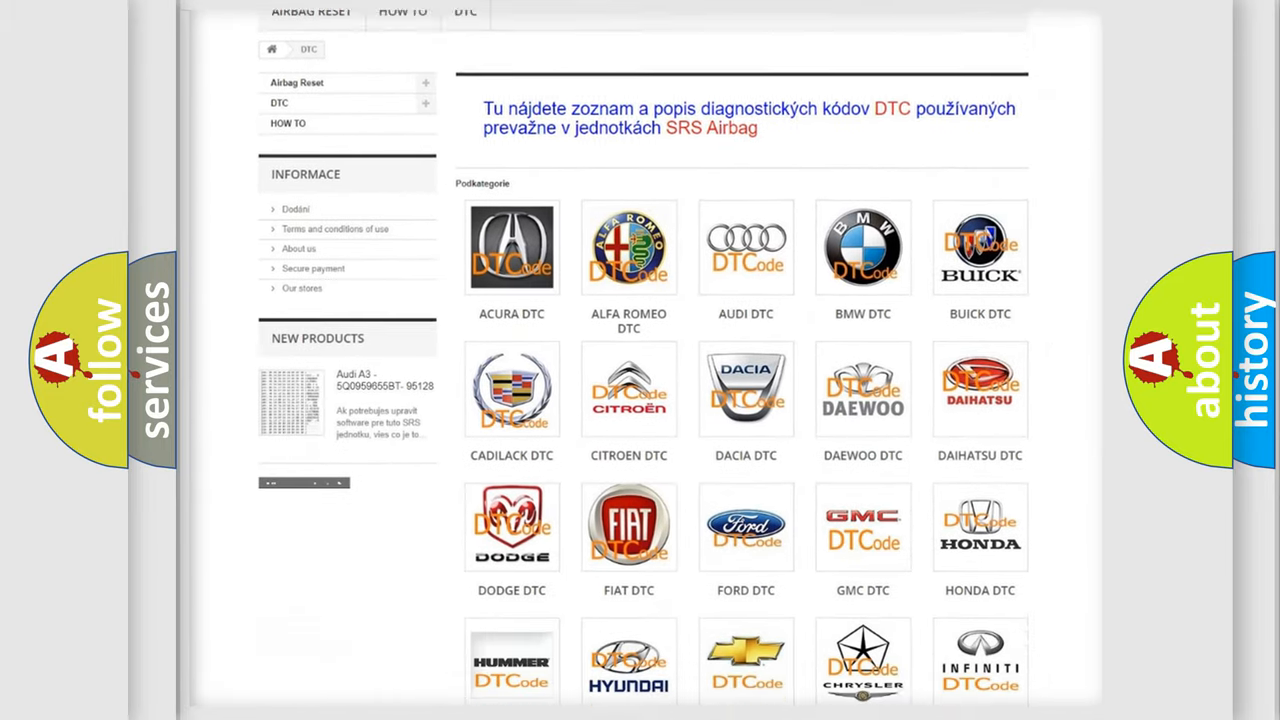
scroll(down, 3)
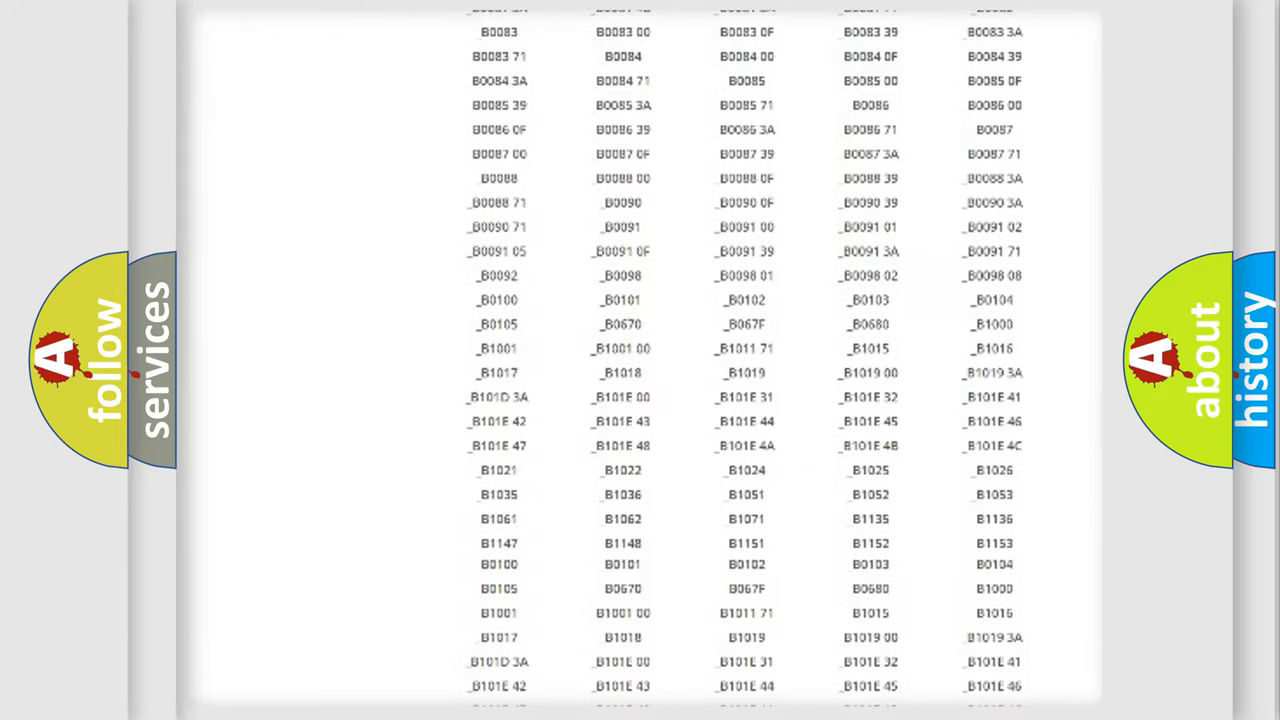
scroll(up, 3)
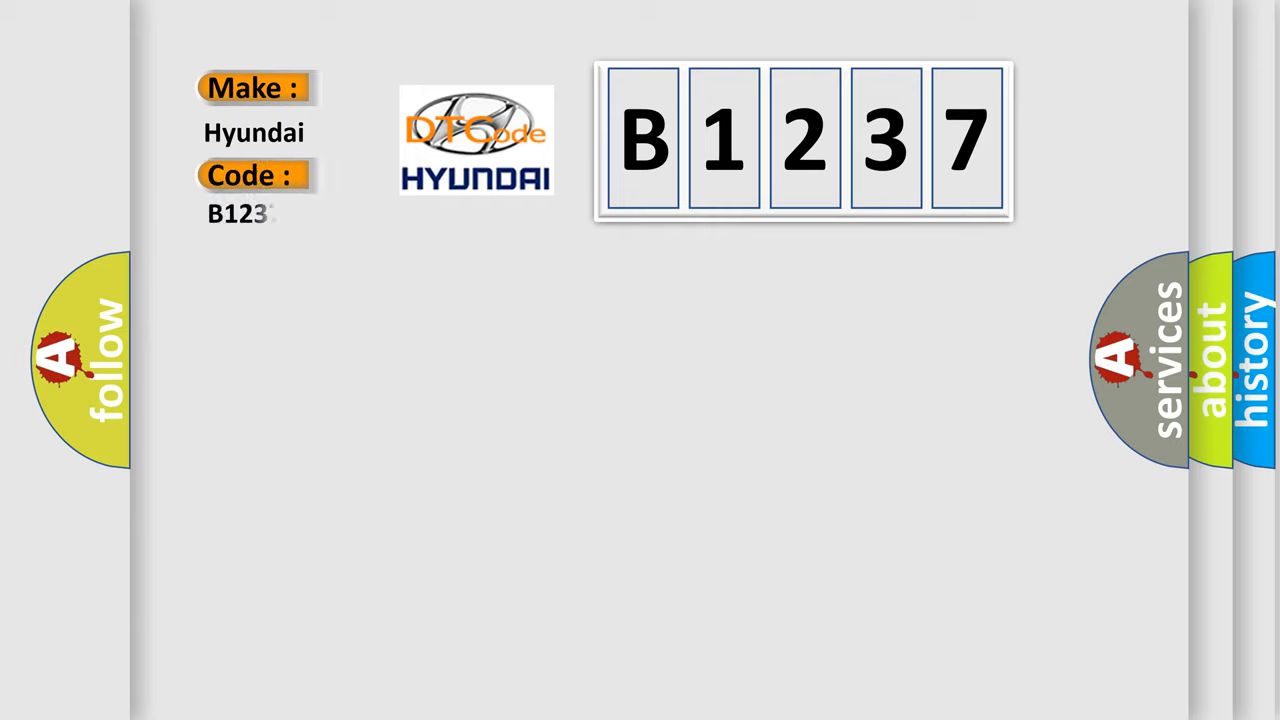
text(37)
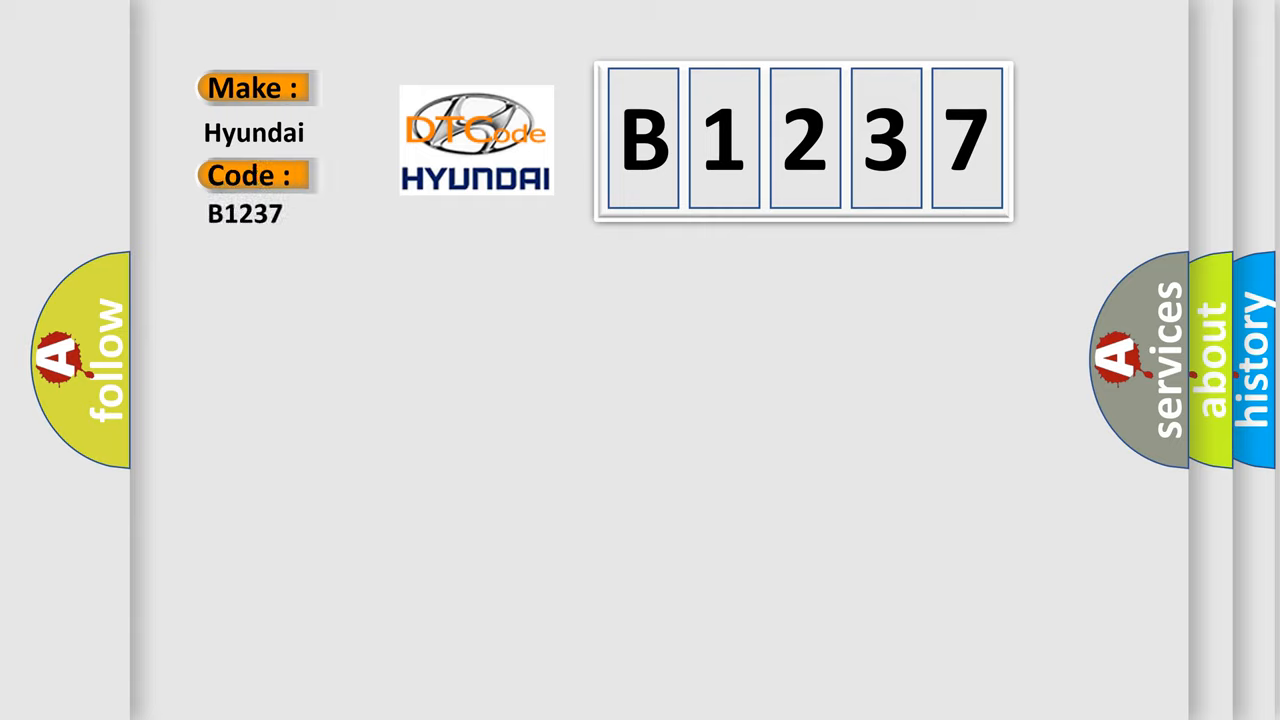